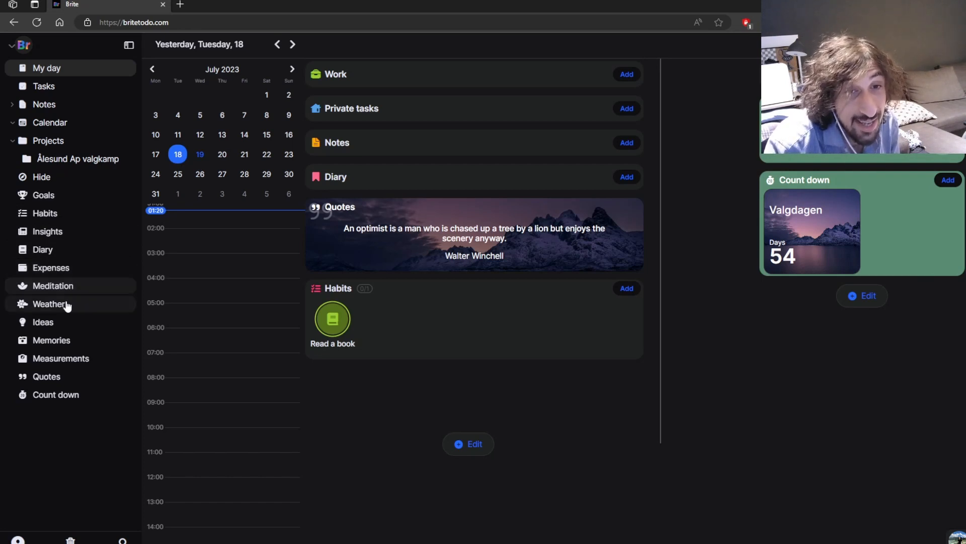
mouse_move(51, 339)
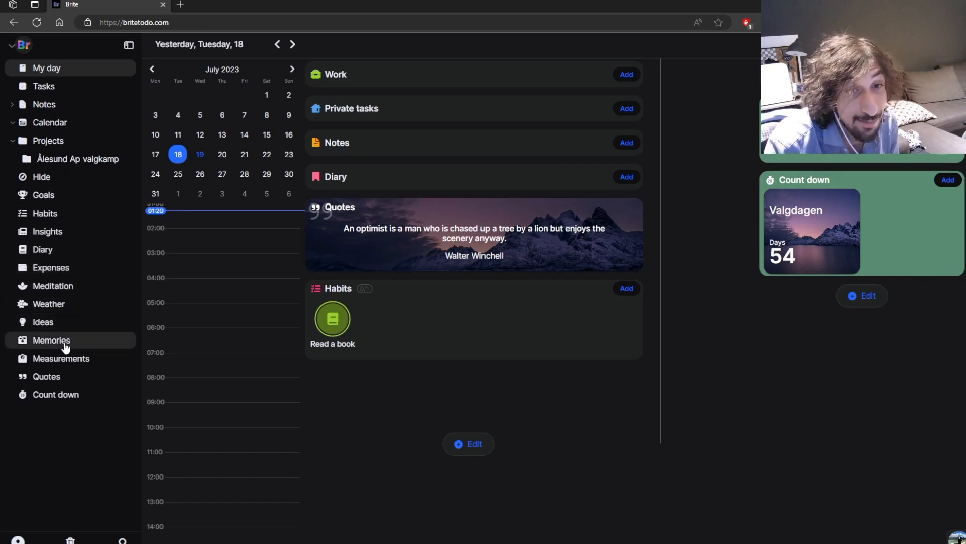
mouse_move(45, 375)
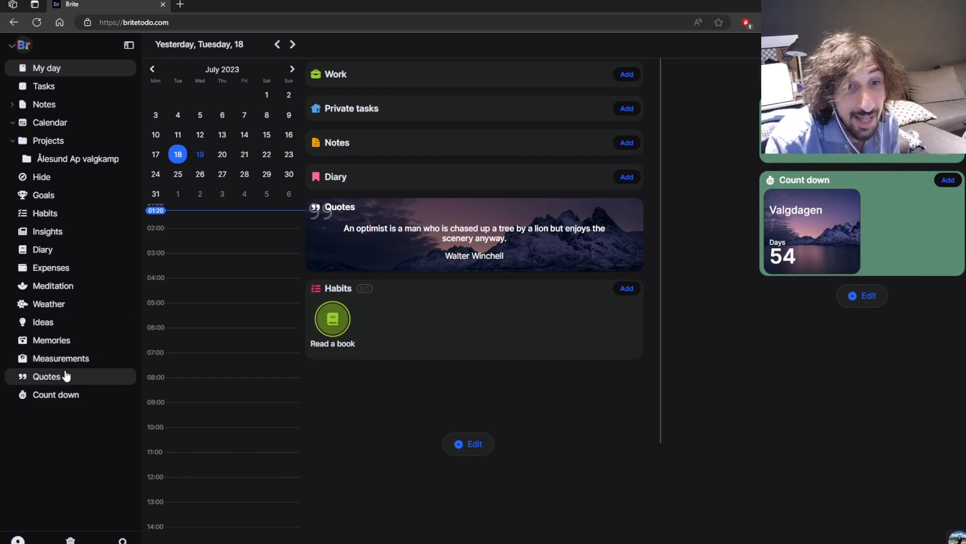
Browse the Quotes, Count down, Notes and Tasks pages, ending on the My day dashboard
left_click(46, 376)
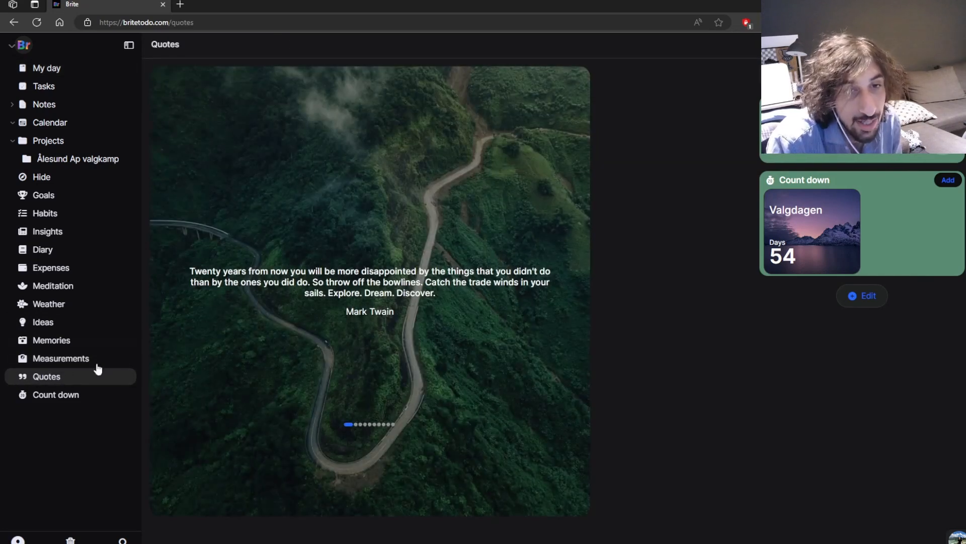
left_click(56, 395)
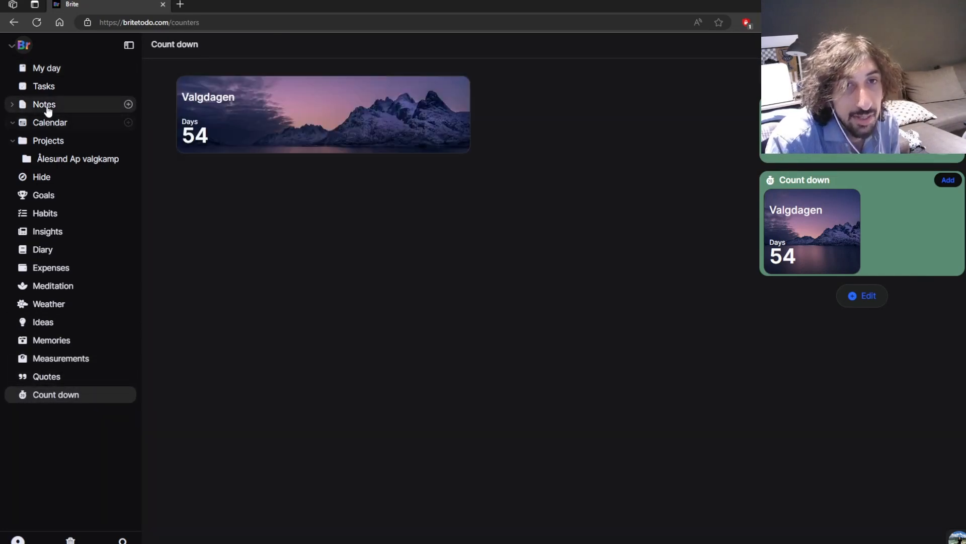
left_click(44, 104)
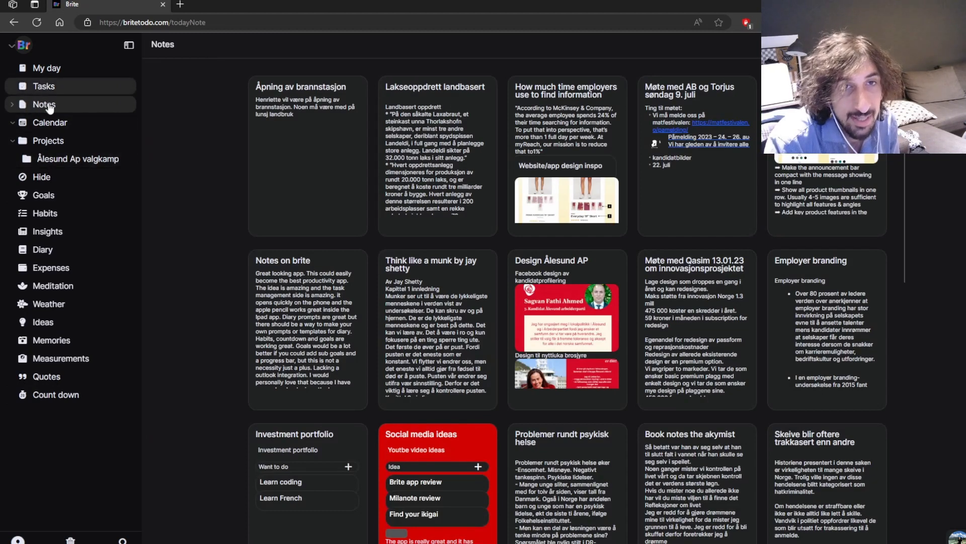
left_click(43, 85)
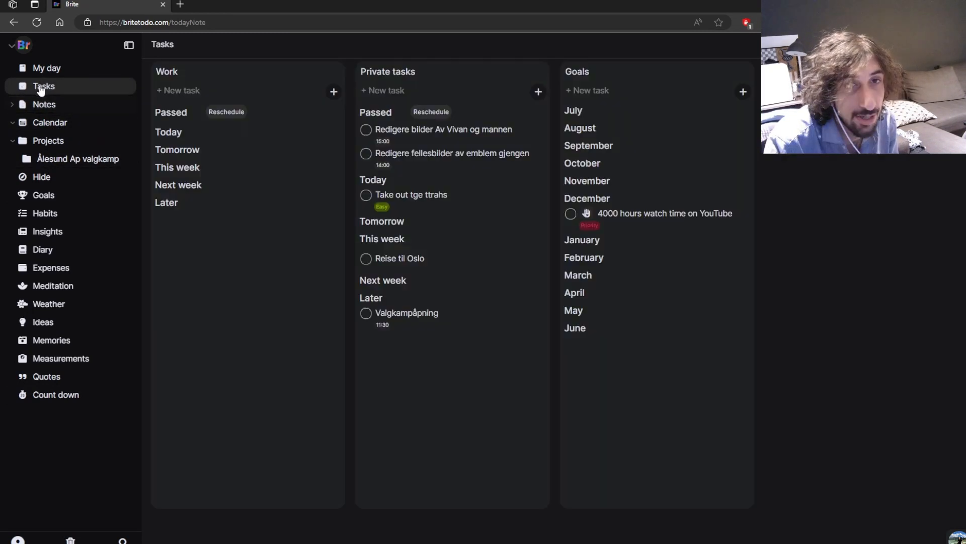
left_click(48, 67)
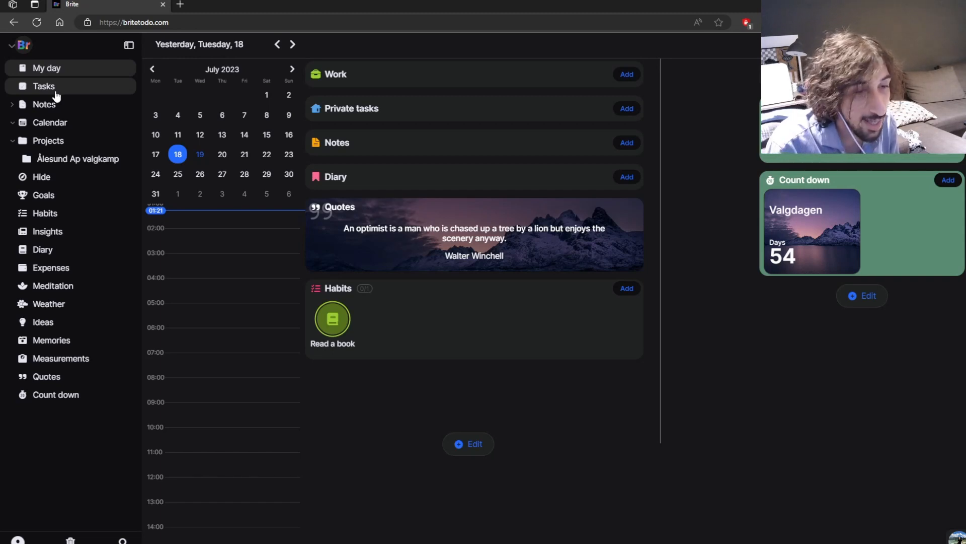
mouse_move(110, 160)
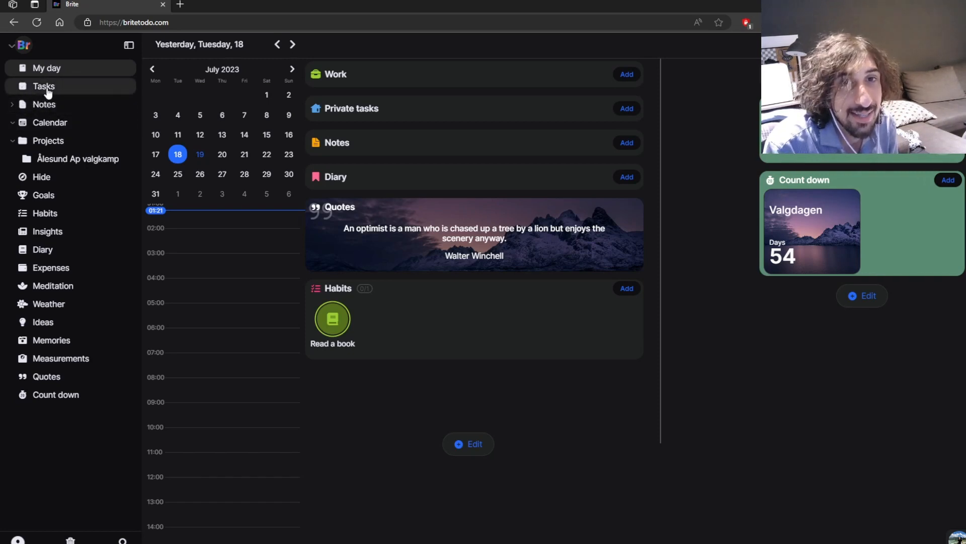
mouse_move(43, 128)
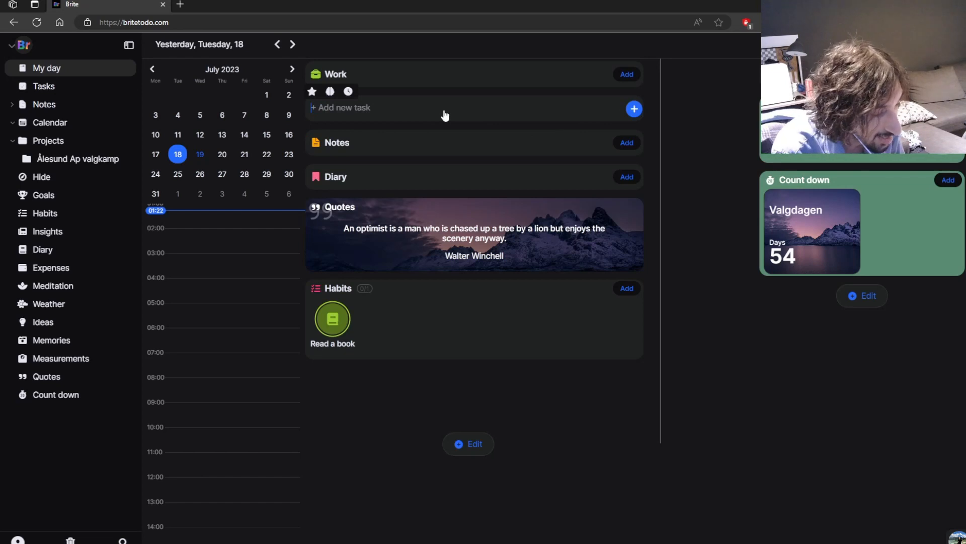
Add a private task named 'Take out trash' and open its detail panel
type("Take out")
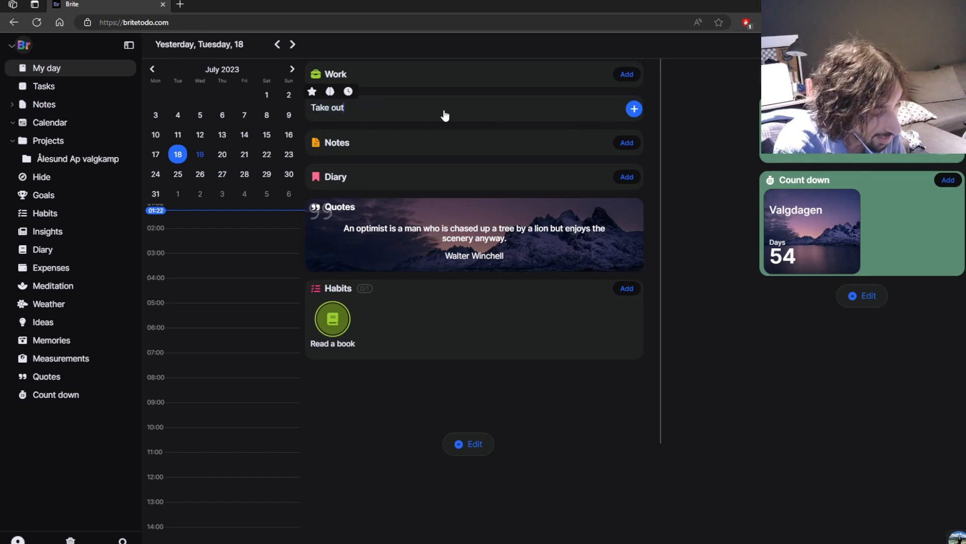
type("tt")
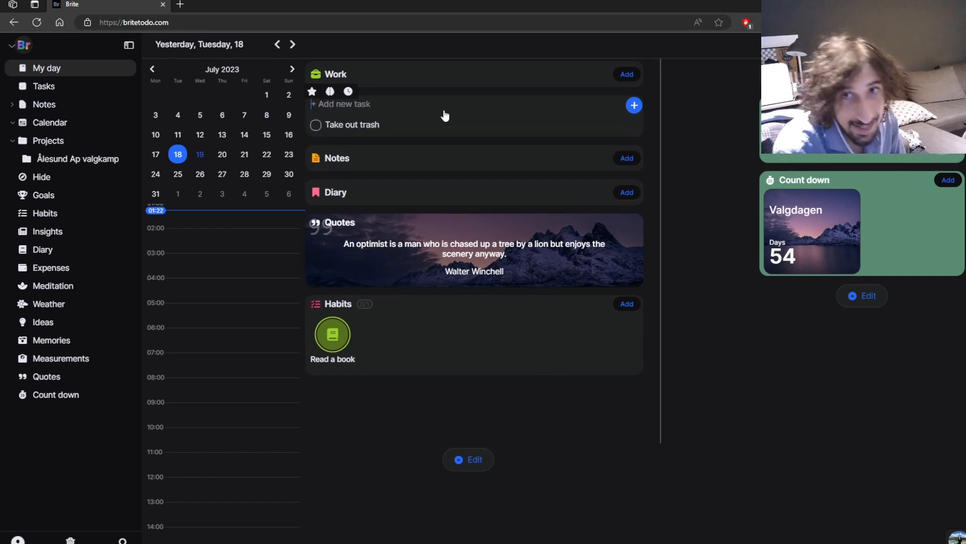
left_click(354, 125)
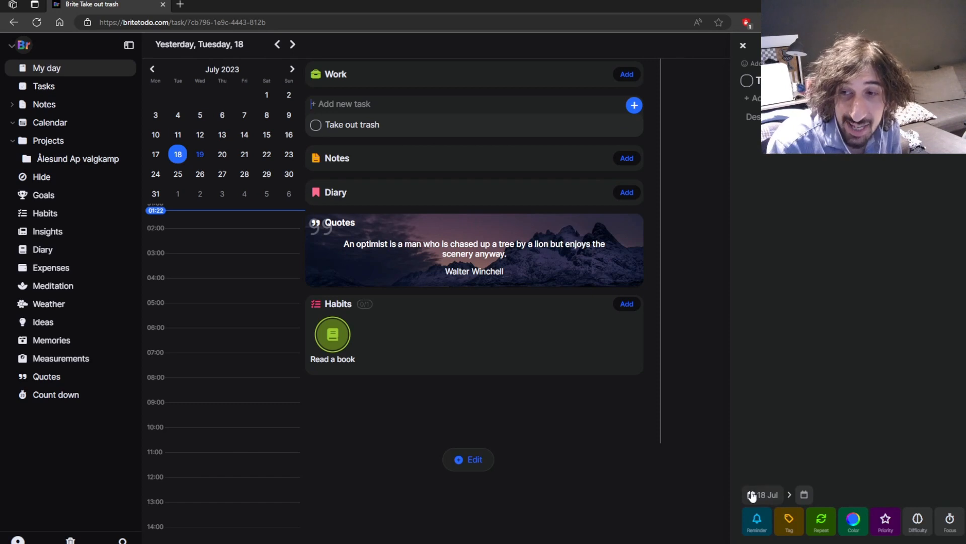
Set the Take out trash task's difficulty to Easy
left_click(767, 494)
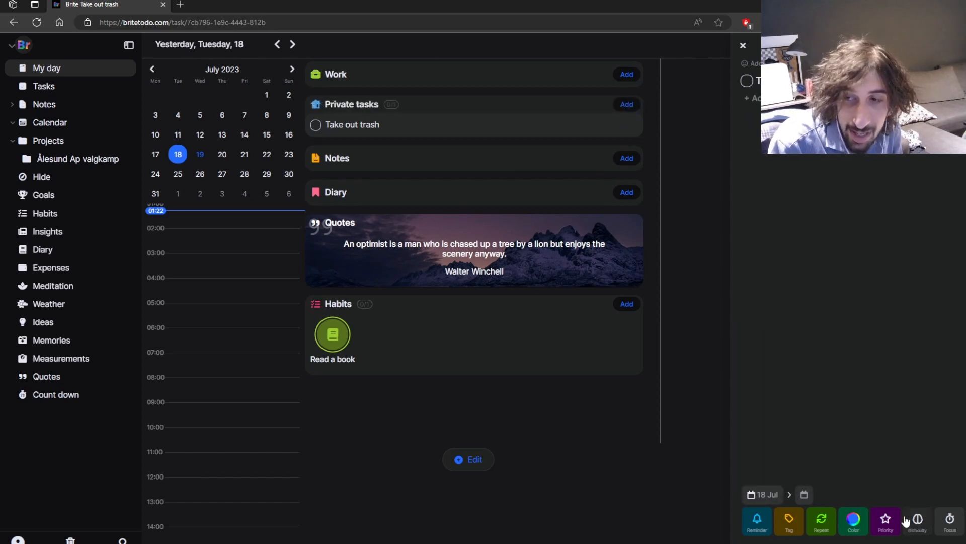
left_click(886, 520)
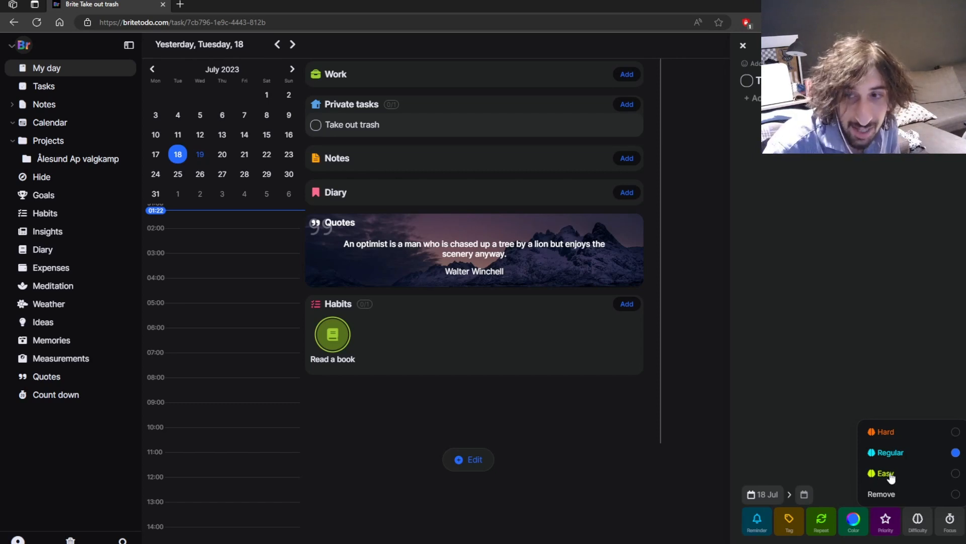
mouse_move(883, 467)
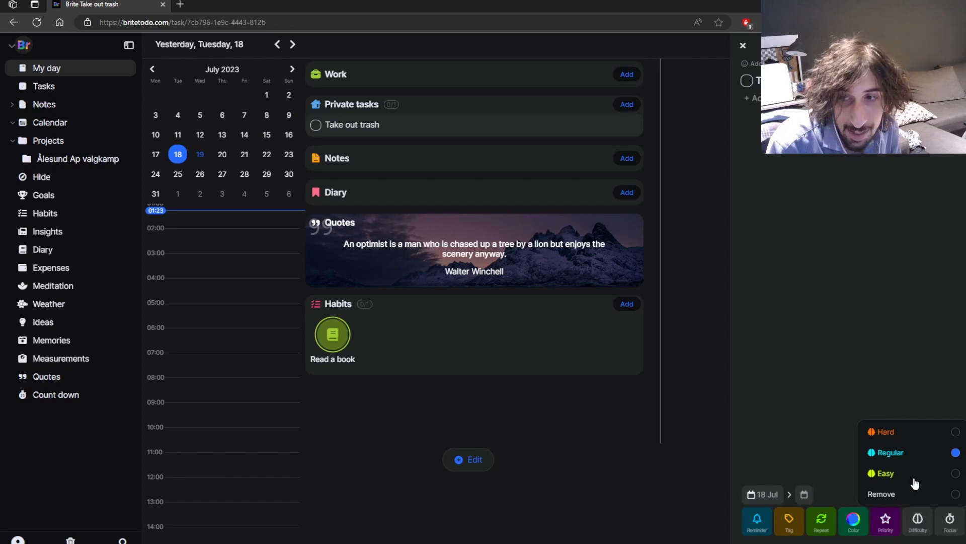
left_click(886, 473)
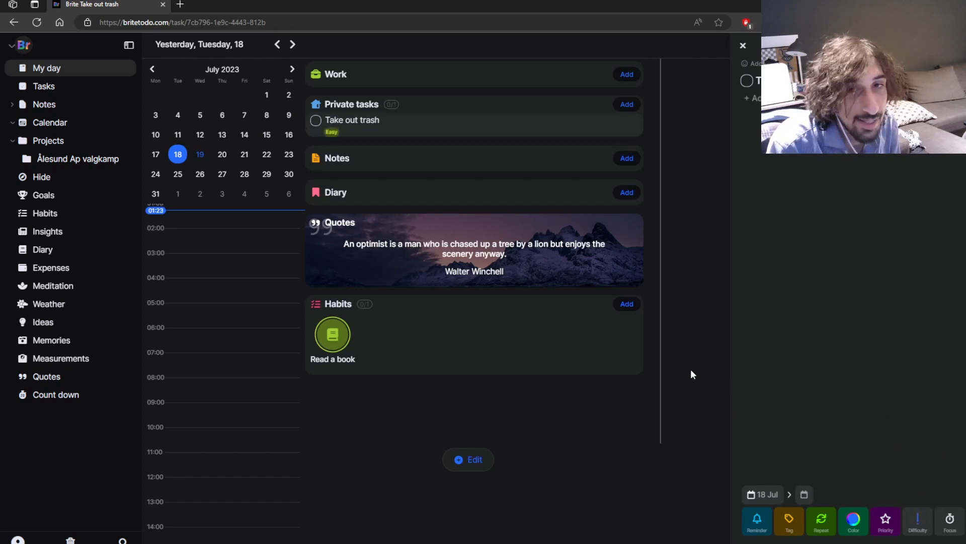
mouse_move(647, 392)
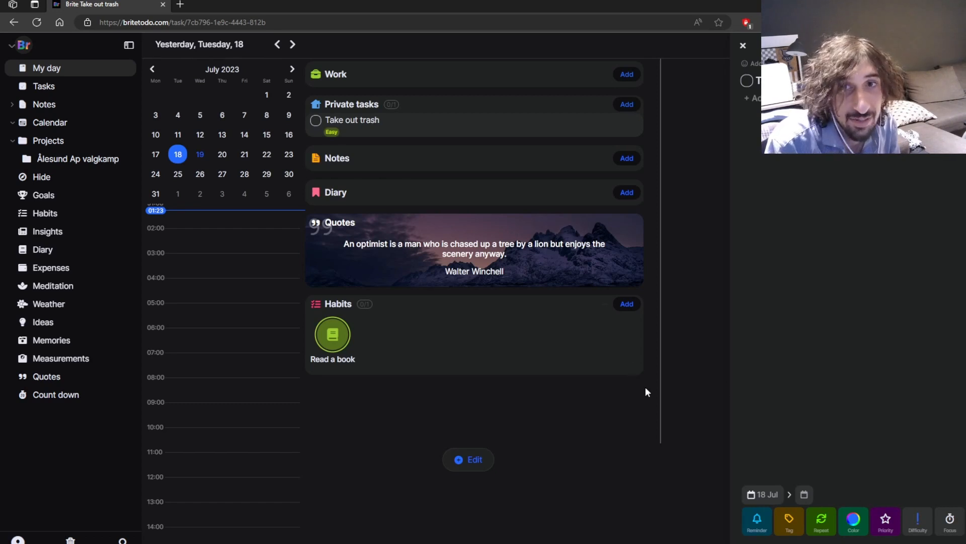
mouse_move(354, 127)
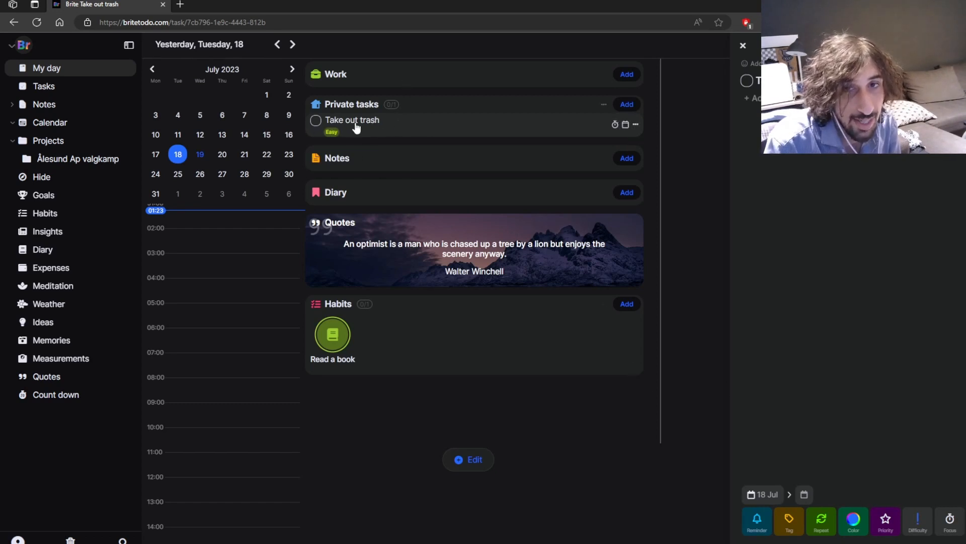
left_click_drag(351, 120, 206, 333)
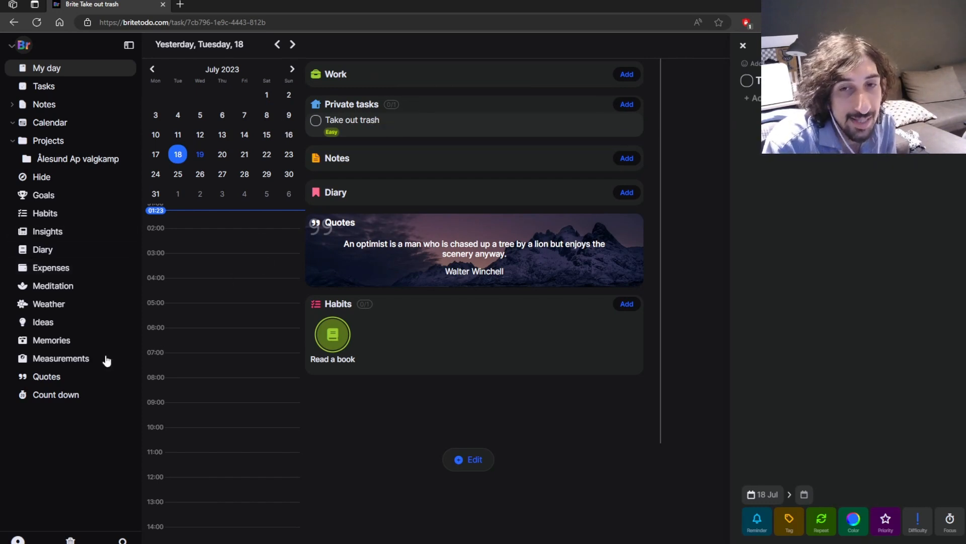
mouse_move(170, 324)
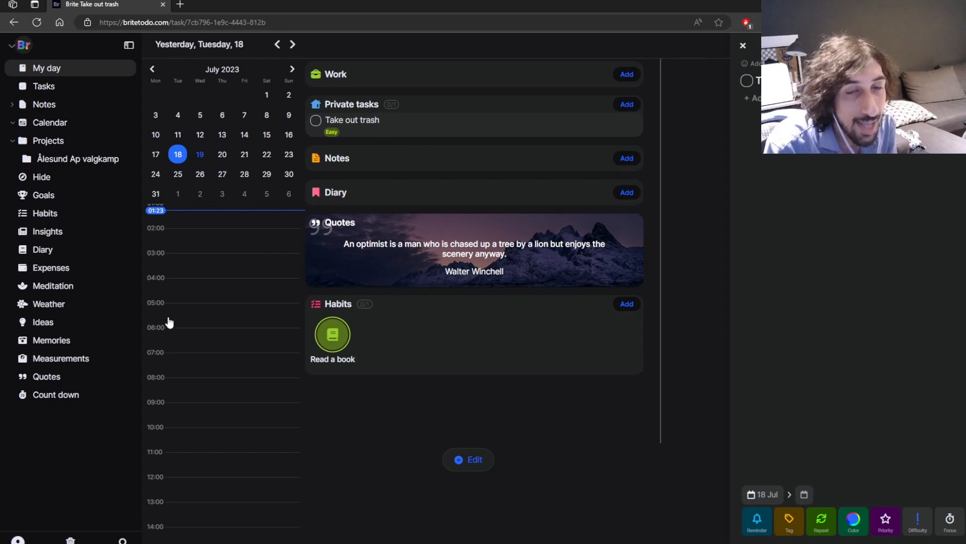
mouse_move(108, 197)
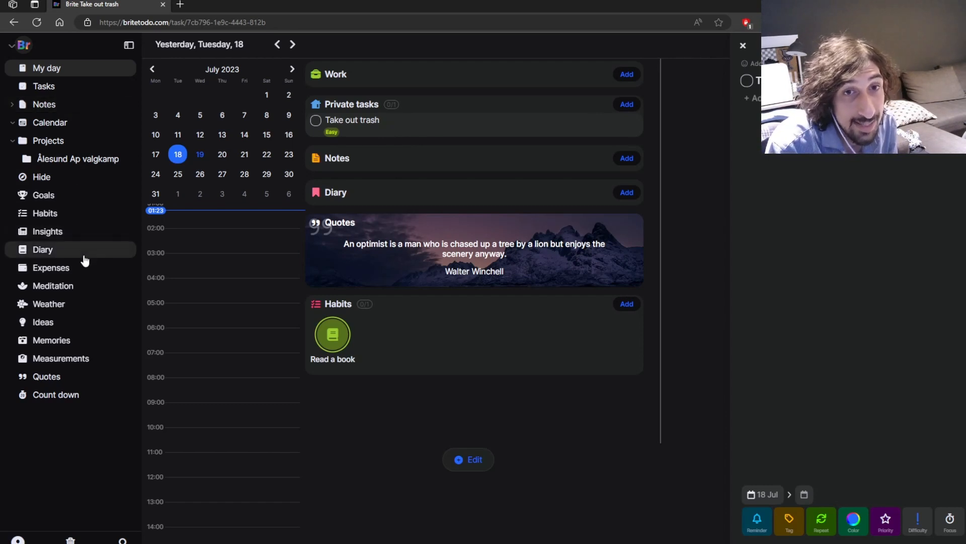
mouse_move(77, 253)
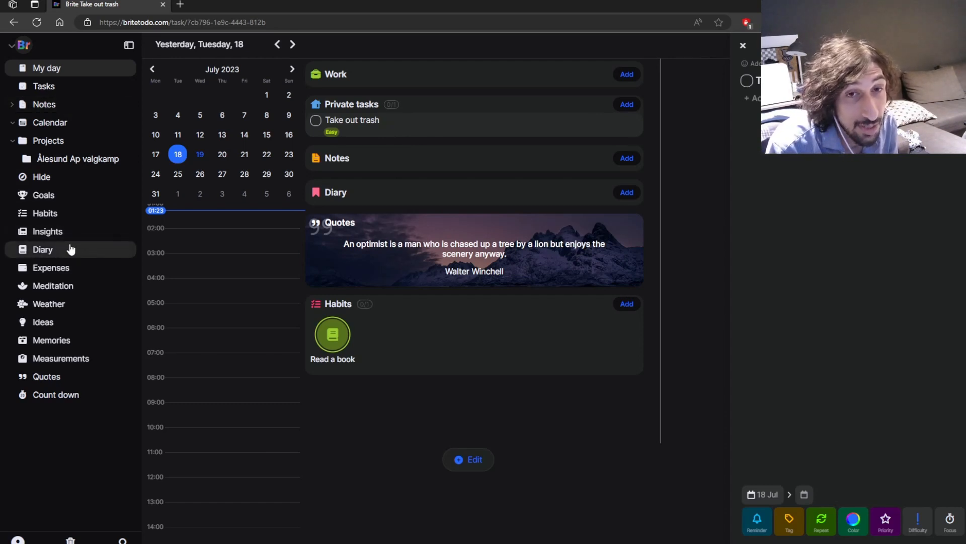
Start a new Diary entry with a mood, then discard it and return to My day
left_click(42, 248)
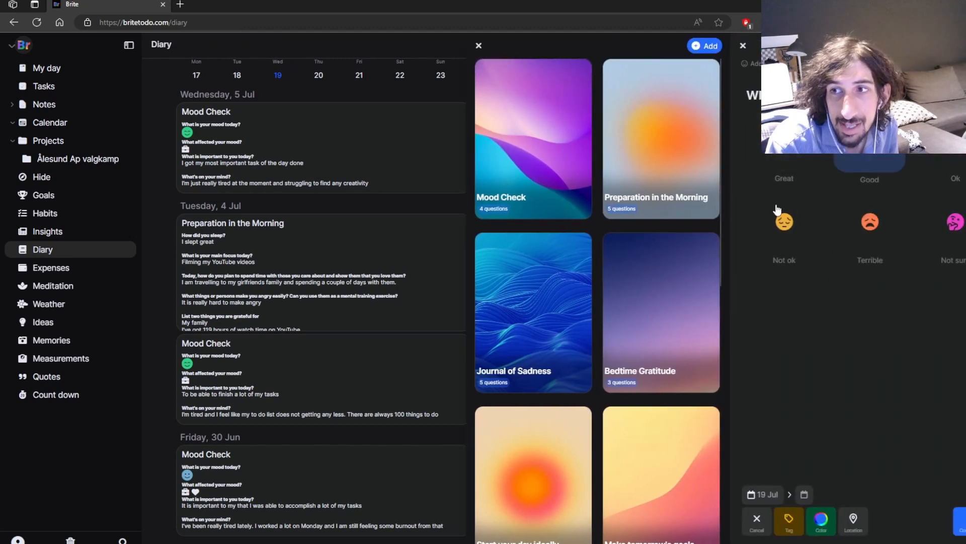
left_click(870, 160)
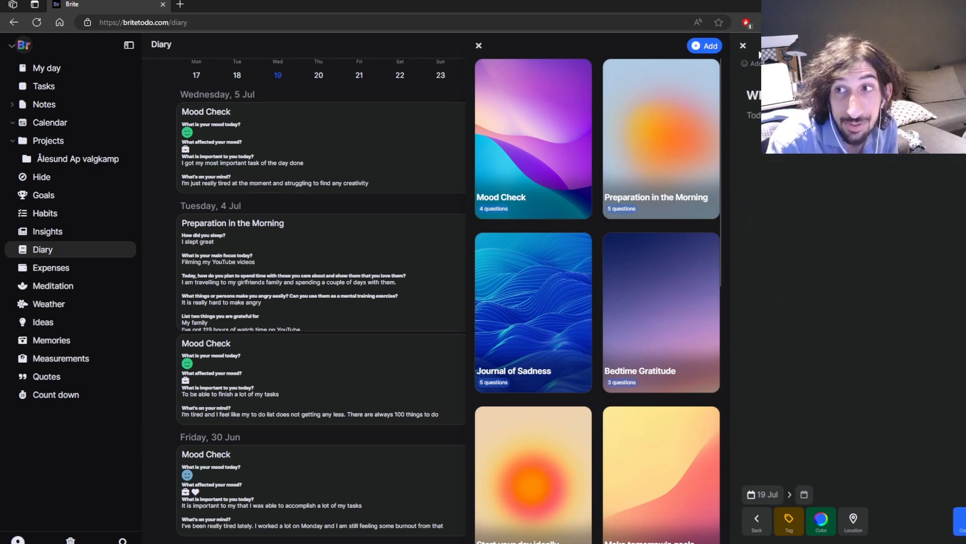
left_click(479, 46)
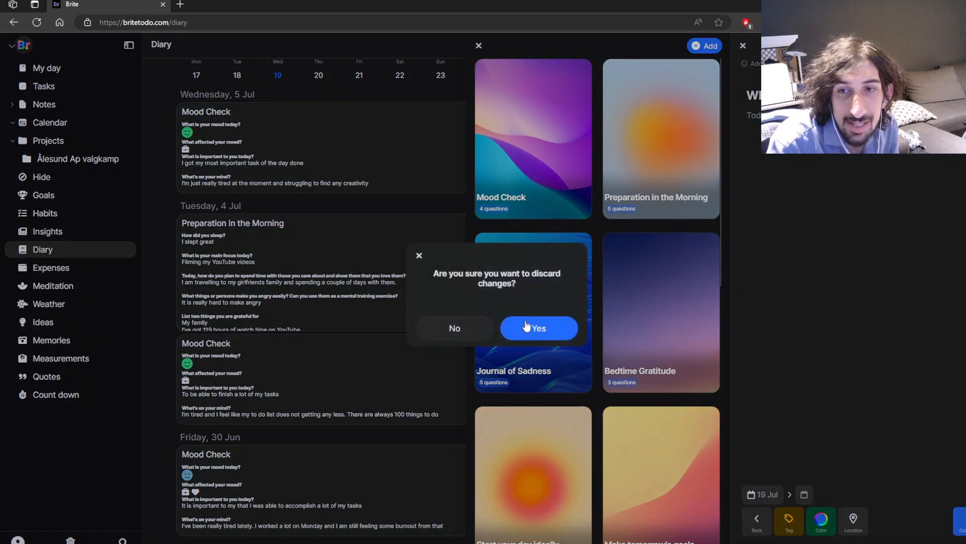
left_click(537, 328)
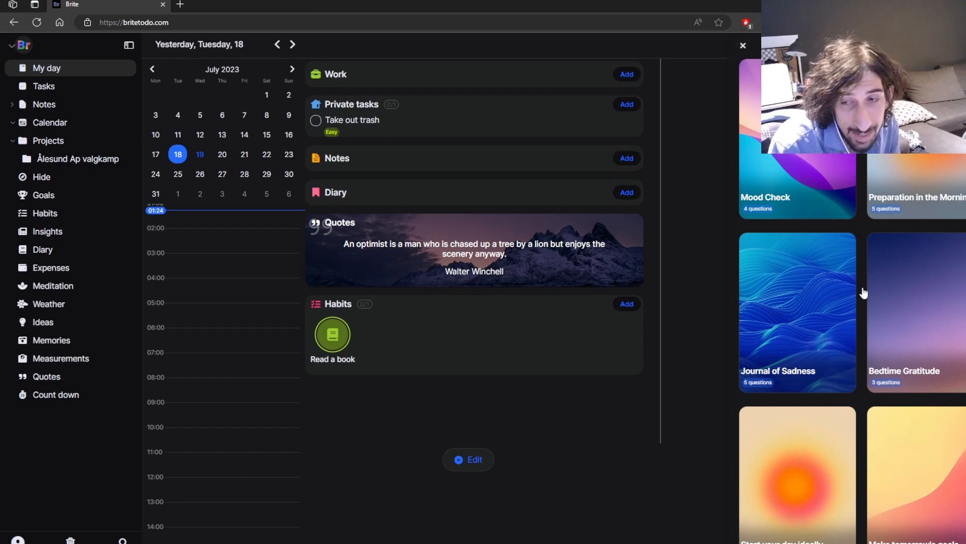
scroll("down", 3)
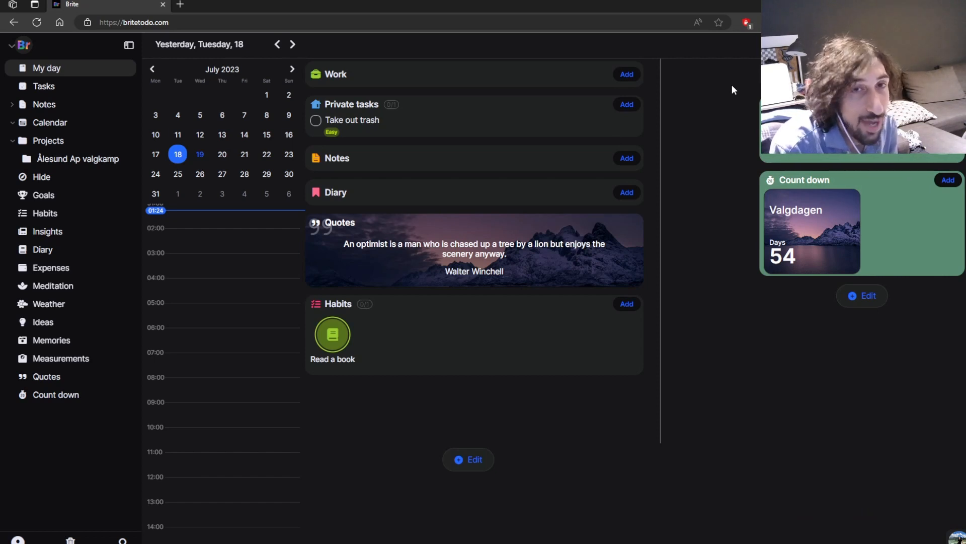
mouse_move(336, 87)
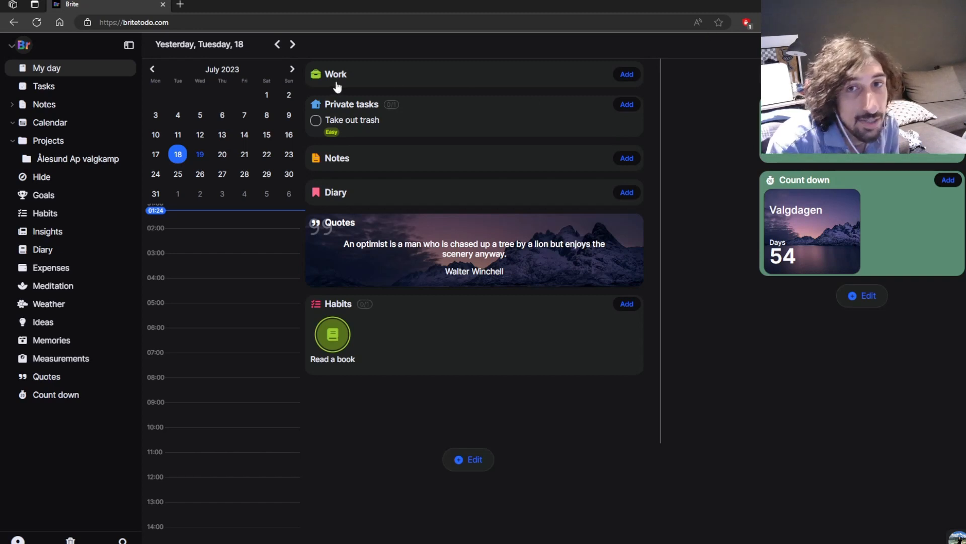
mouse_move(70, 246)
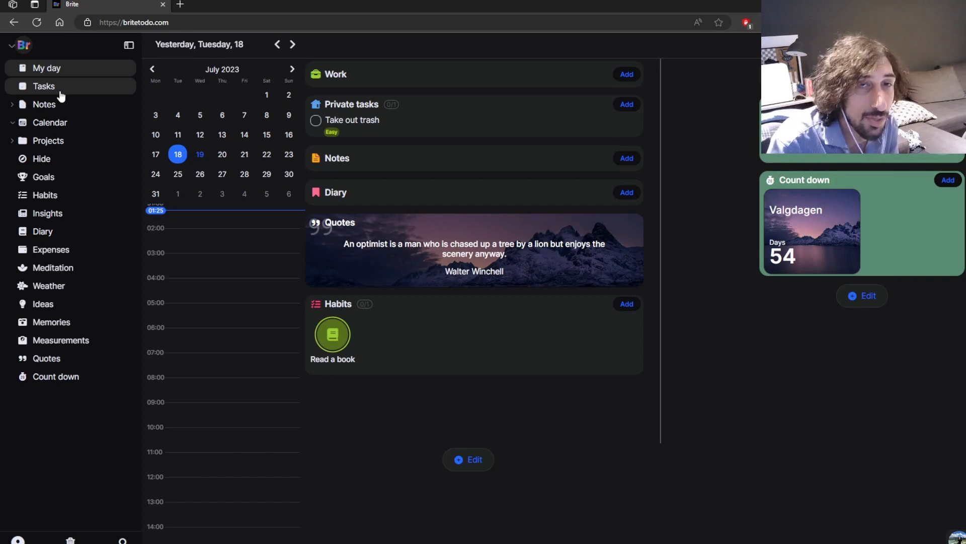
left_click(44, 104)
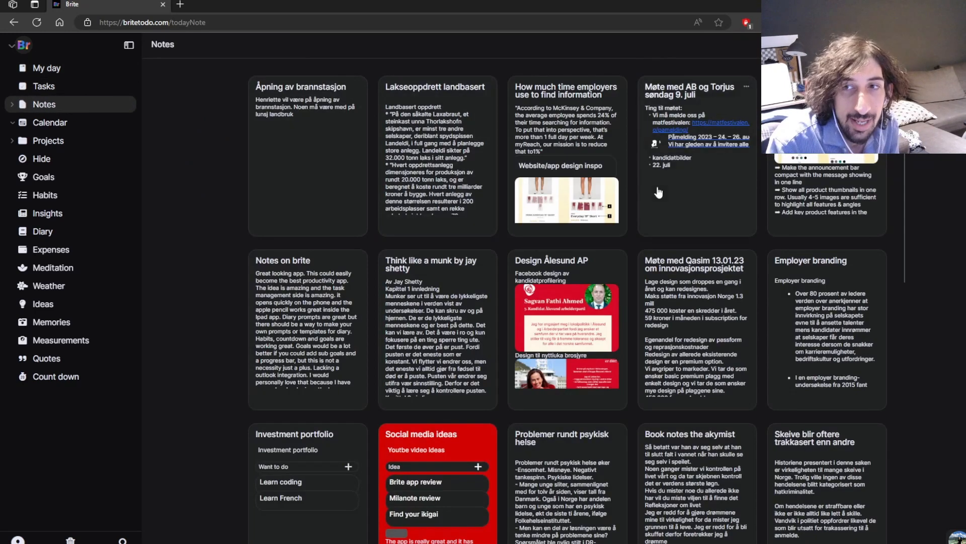
left_click(691, 90)
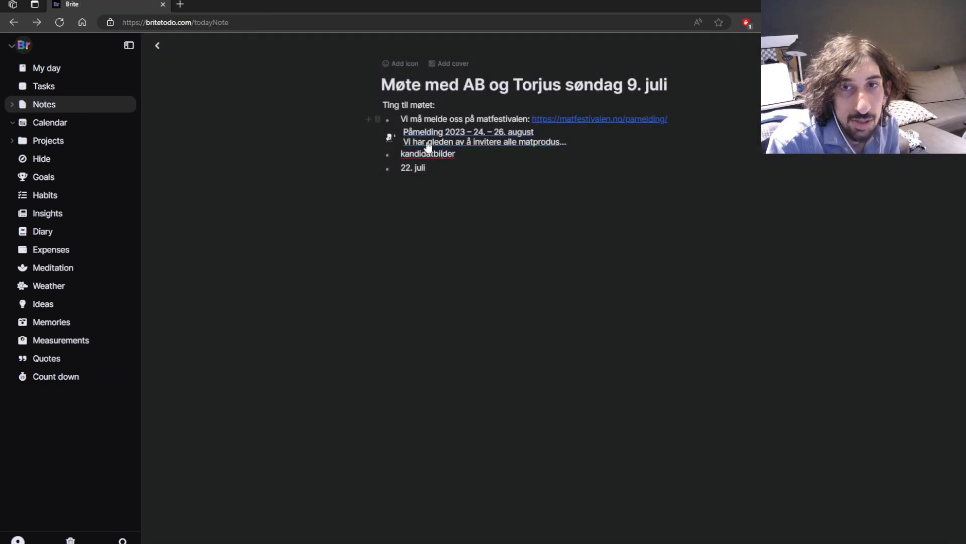
left_click(157, 46)
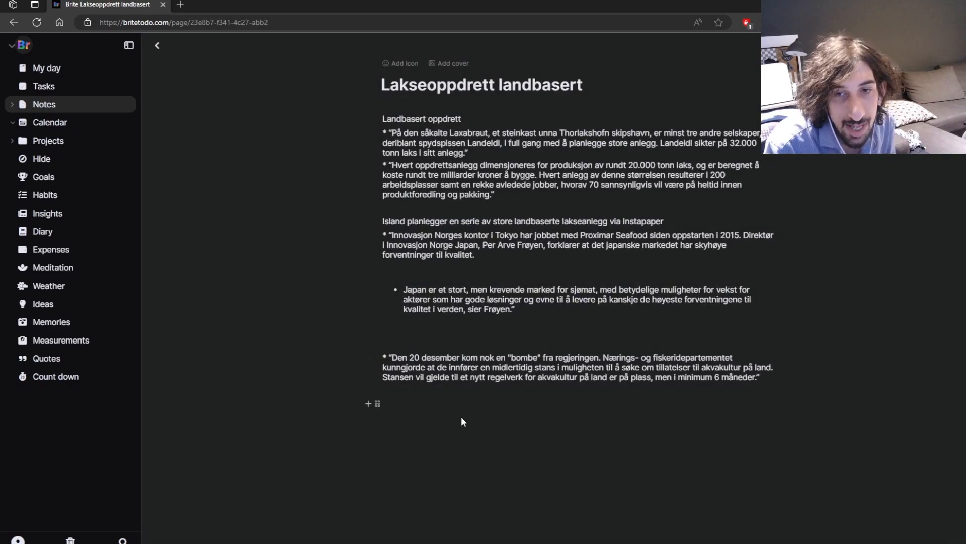
mouse_move(431, 403)
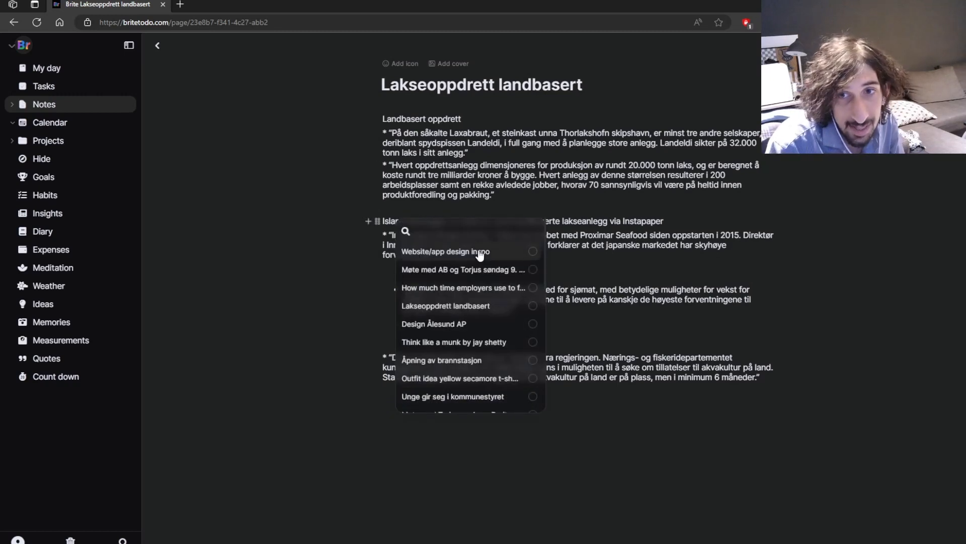
left_click(445, 252)
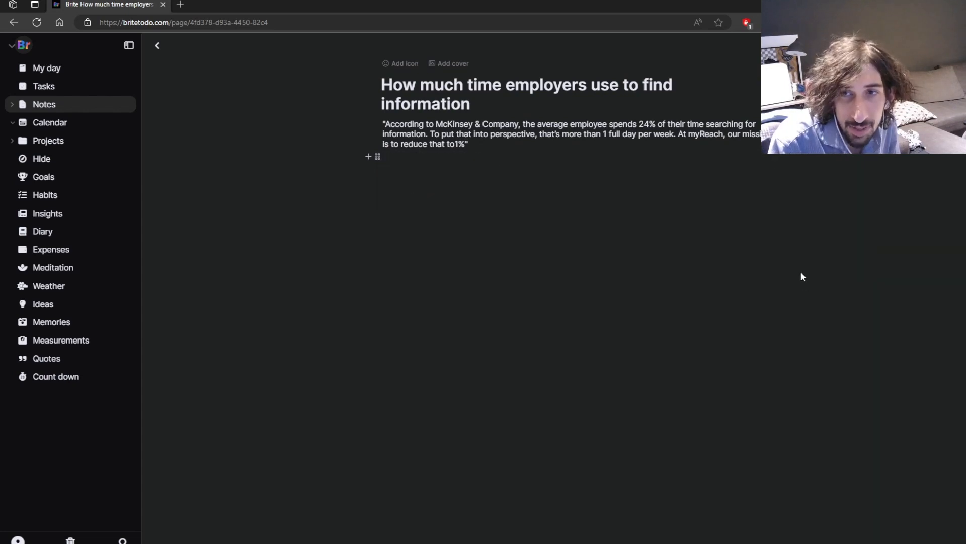
left_click(46, 67)
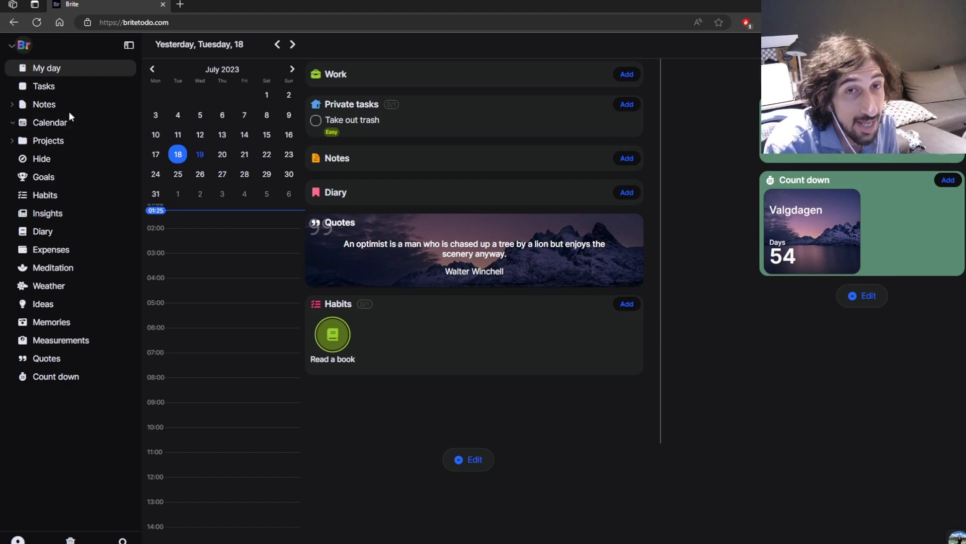
mouse_move(41, 158)
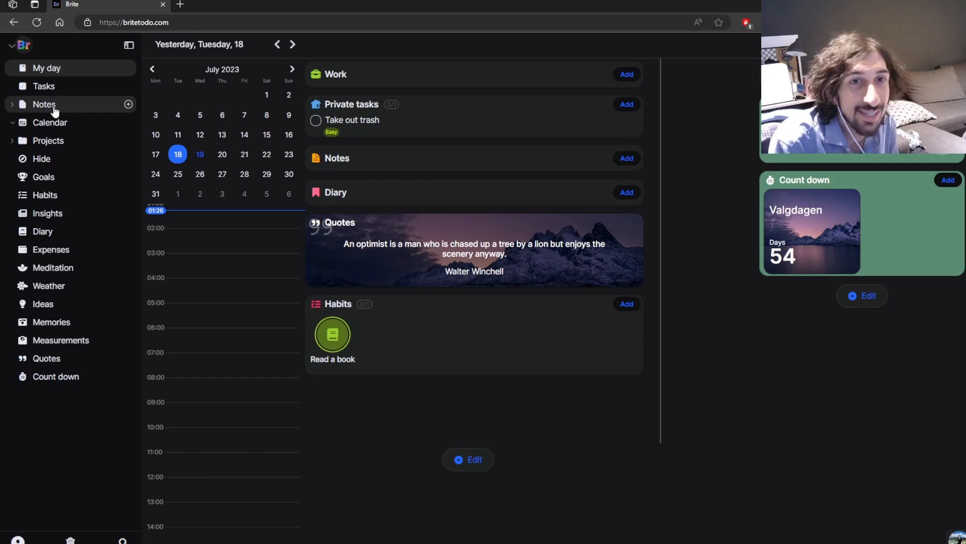
Browse Notes, Tasks, My day and the weekly Calendar, ending on the Expenses overview
left_click(44, 104)
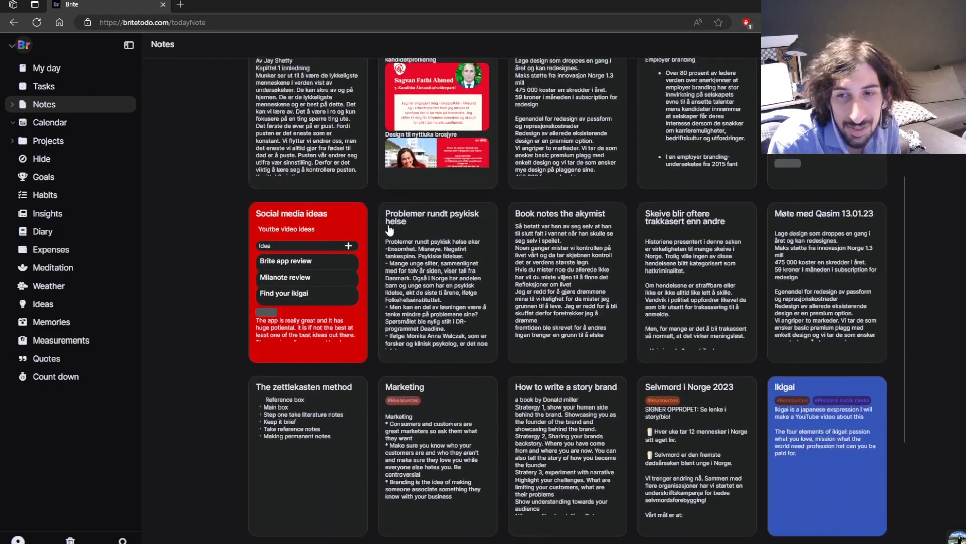
scroll("down", 3)
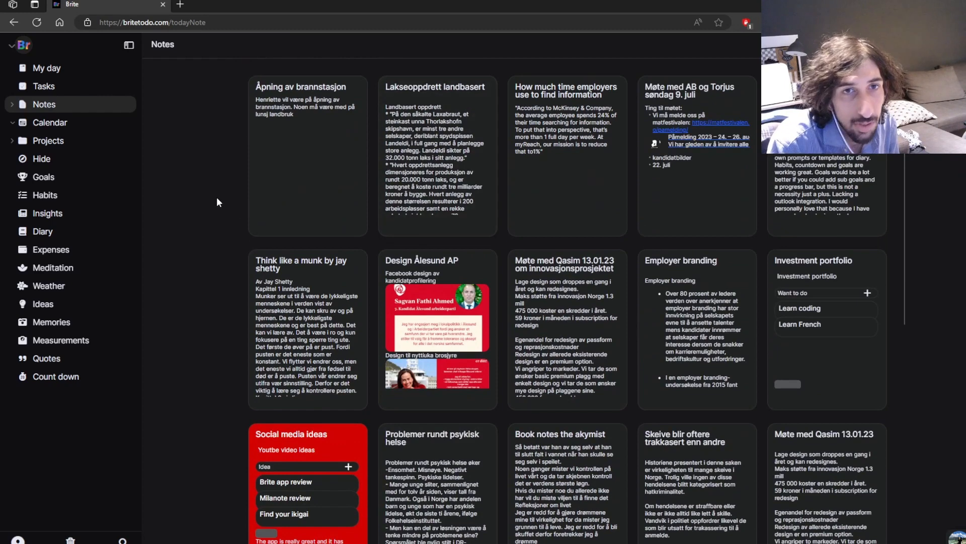
left_click(43, 86)
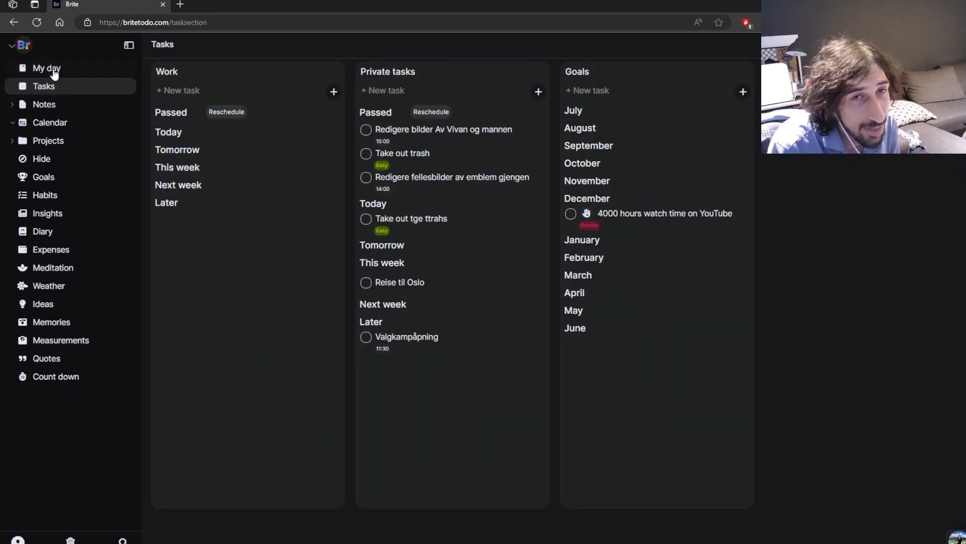
left_click(46, 67)
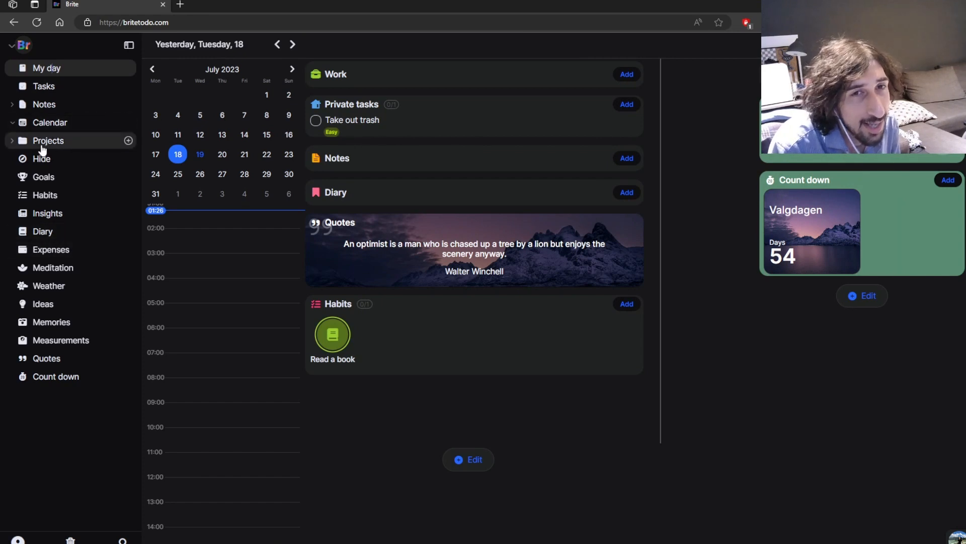
left_click(50, 122)
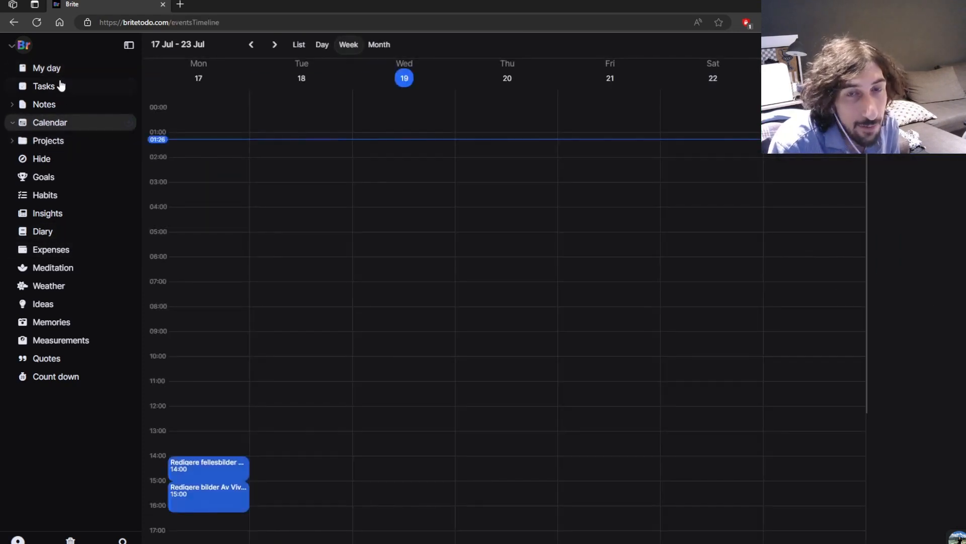
scroll("down", 3)
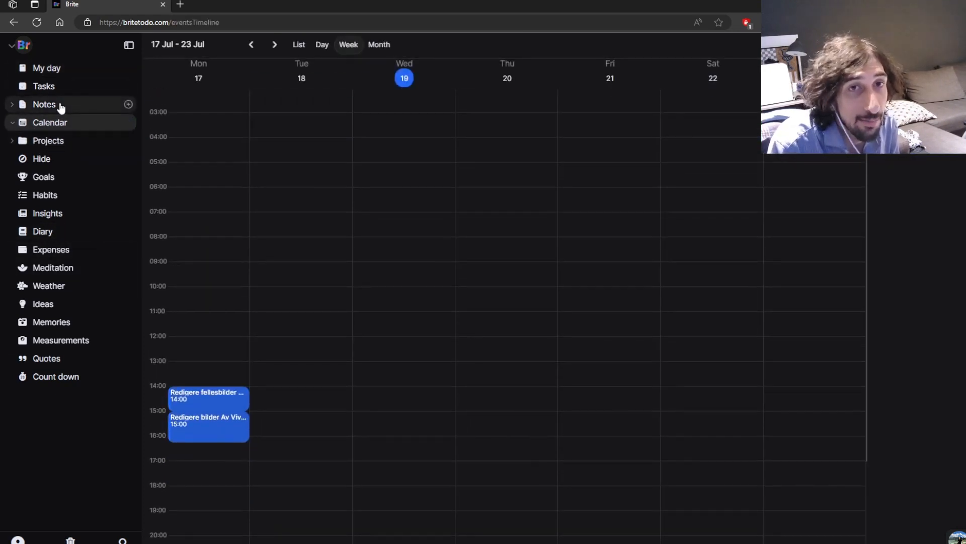
left_click(44, 104)
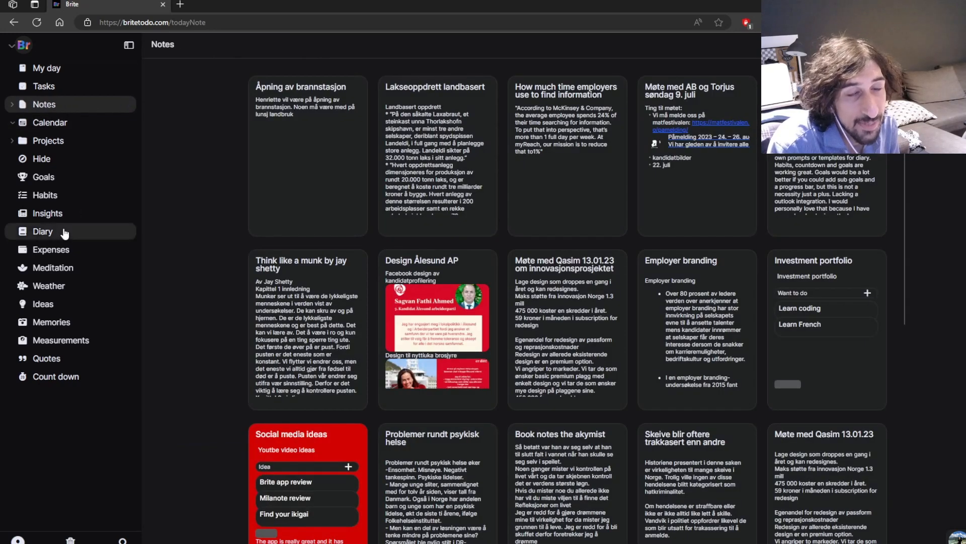
left_click(51, 249)
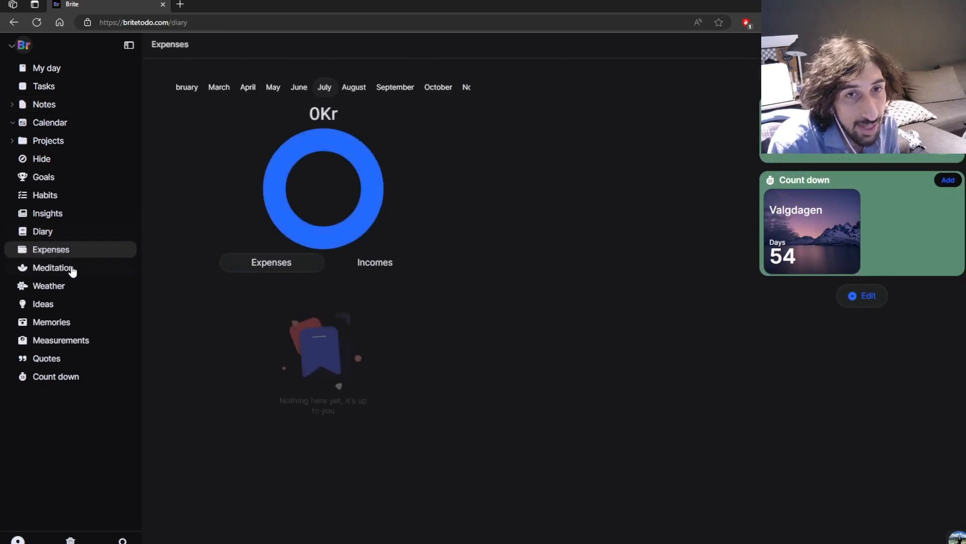
Open the Meditation page listing the guided sessions
left_click(53, 268)
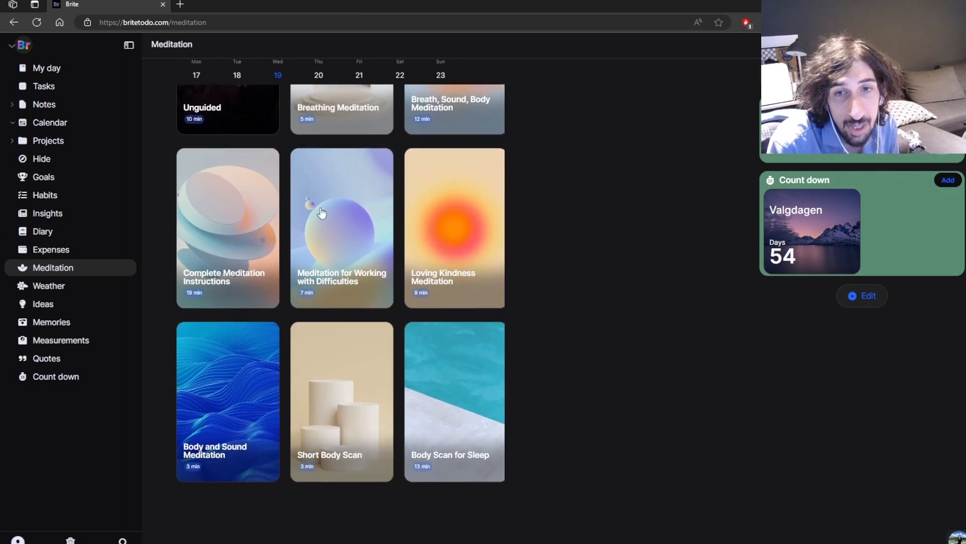
mouse_move(164, 379)
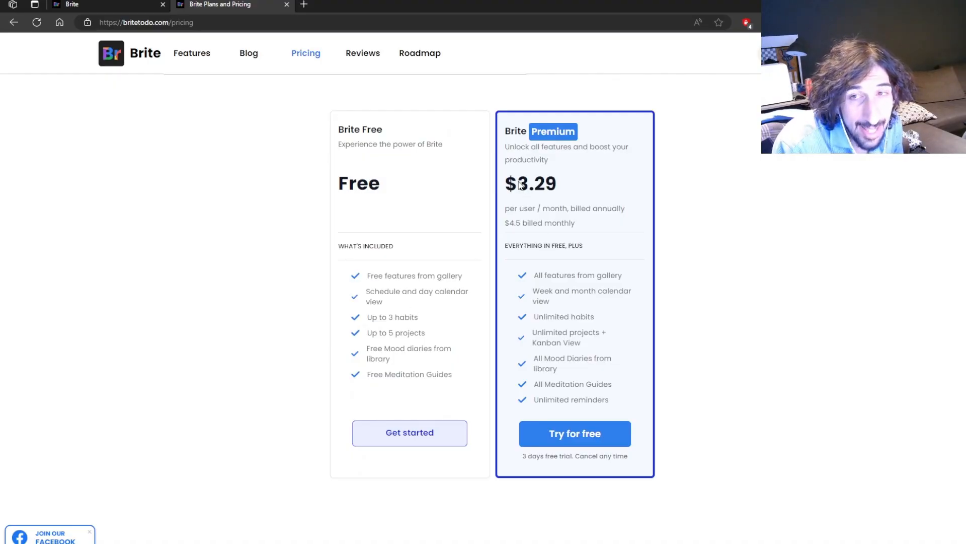
Close the Plans and Pricing page to return to the Meditation guides
double_click(531, 183)
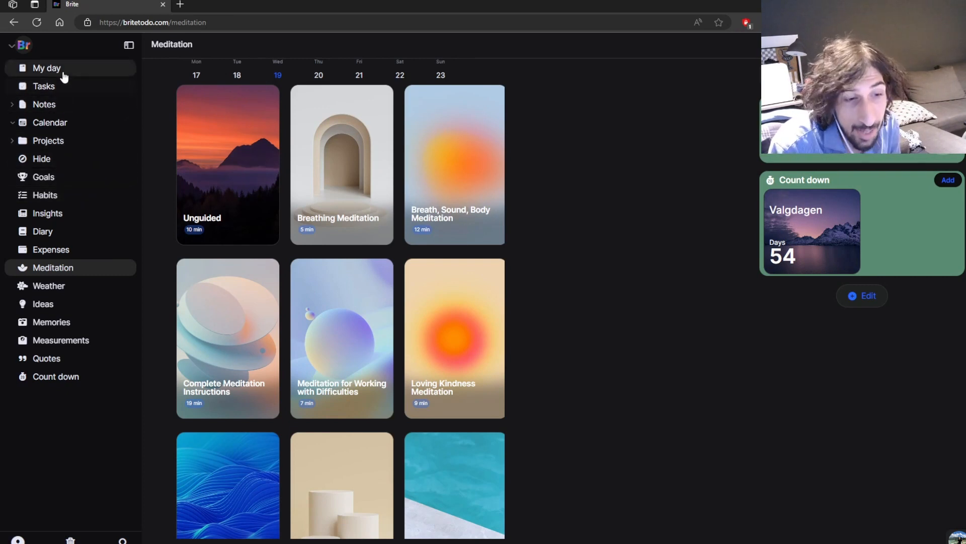
Revisit My day, Tasks and Notes, ending on the Work, Private tasks and Goals lists
left_click(47, 68)
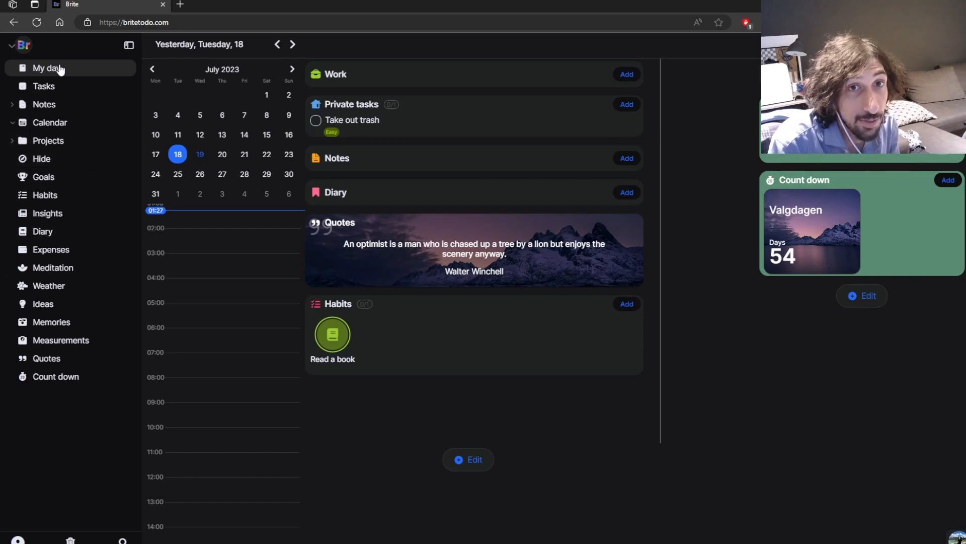
left_click(43, 87)
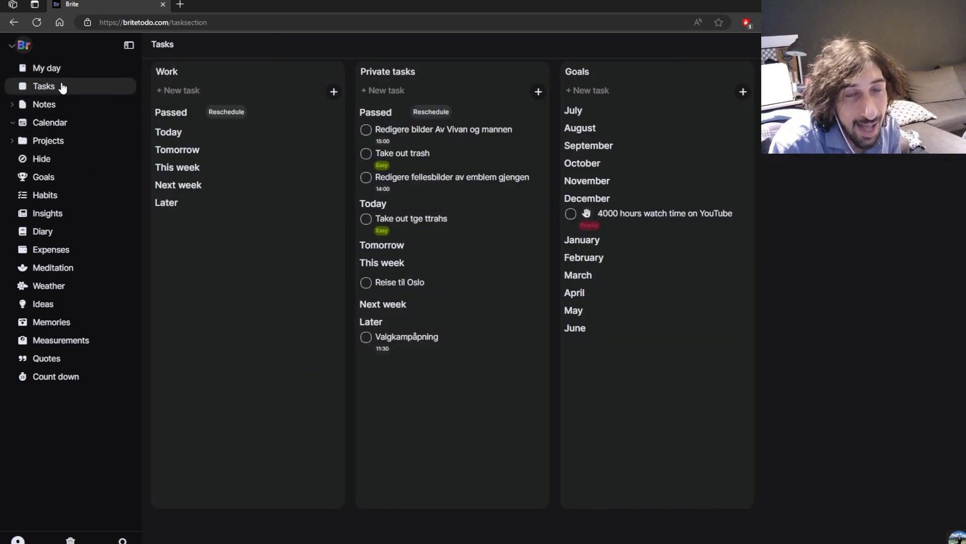
left_click(46, 68)
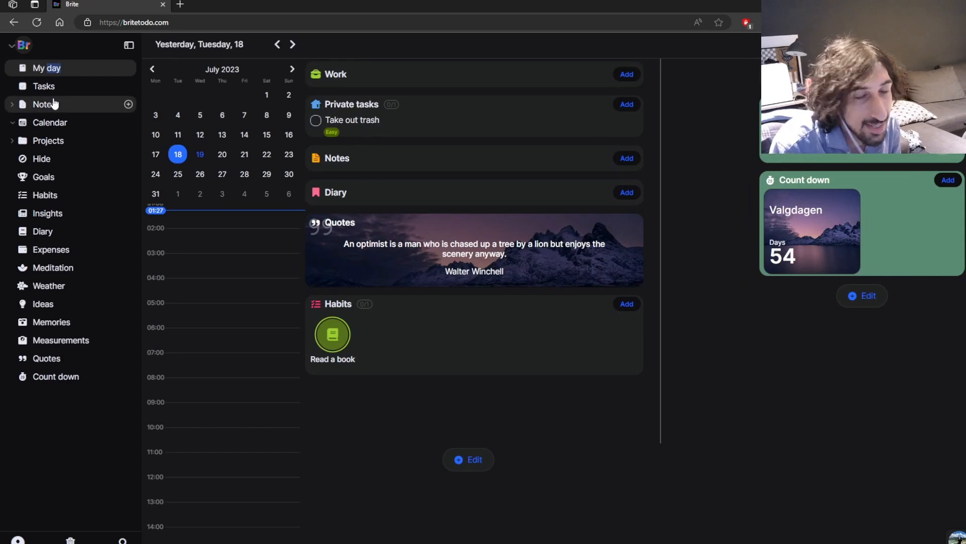
left_click(43, 104)
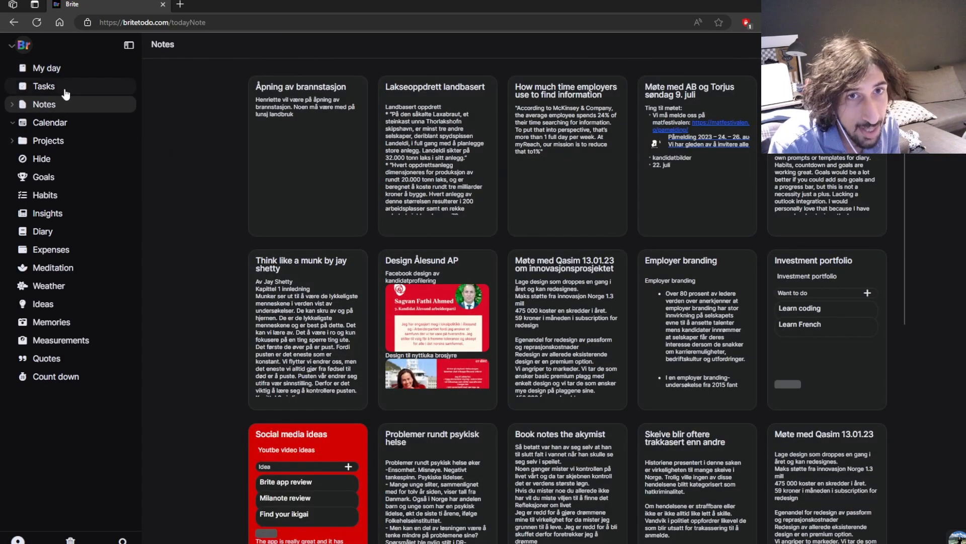
left_click(43, 86)
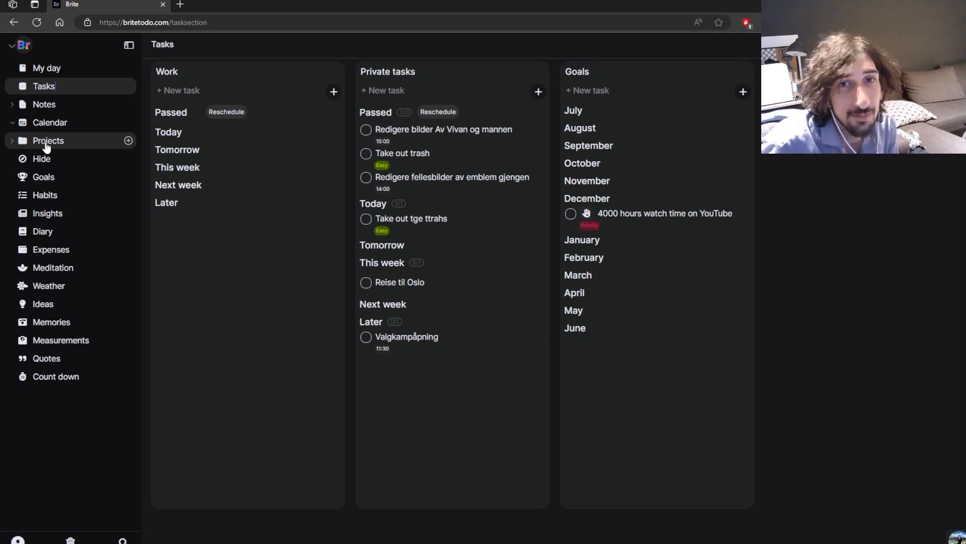
Show the My day dashboard with the Easy Take out trash task
left_click(46, 68)
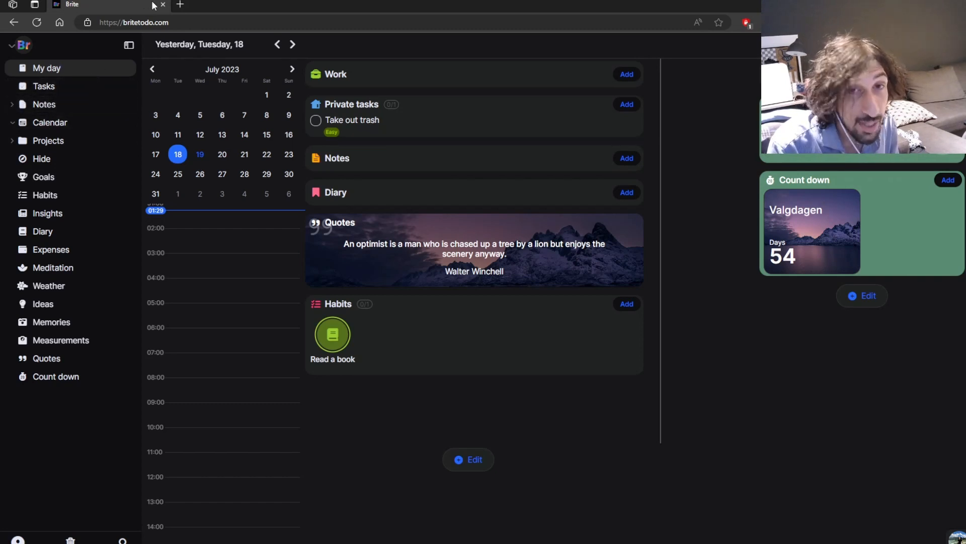
mouse_move(194, 97)
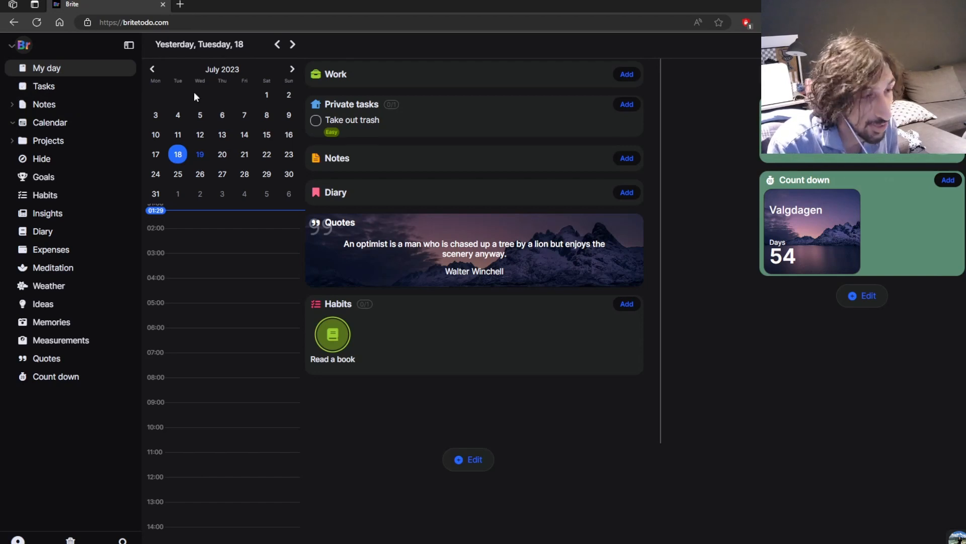